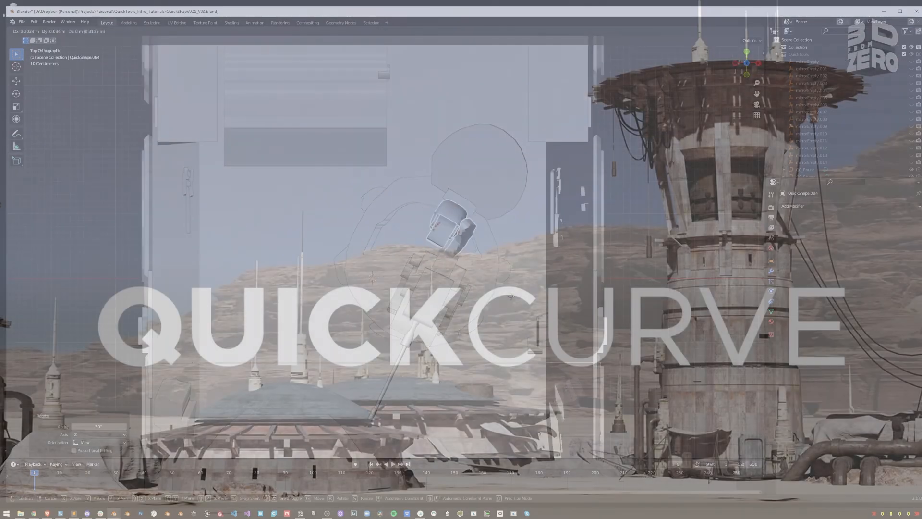
Step: Launch QuickCurve with Ctrl+F and hide the QuickTools shortcuts sidebar
key("ctrl+f")
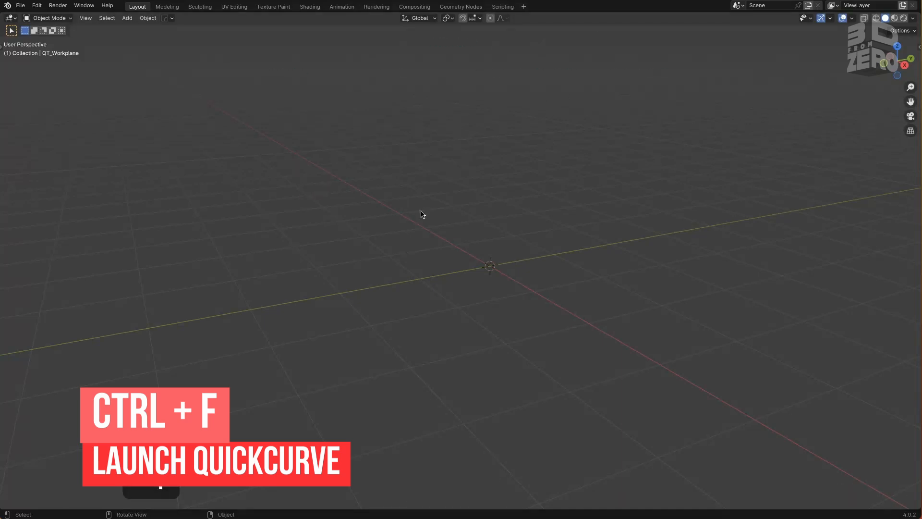
key("ctrl+f")
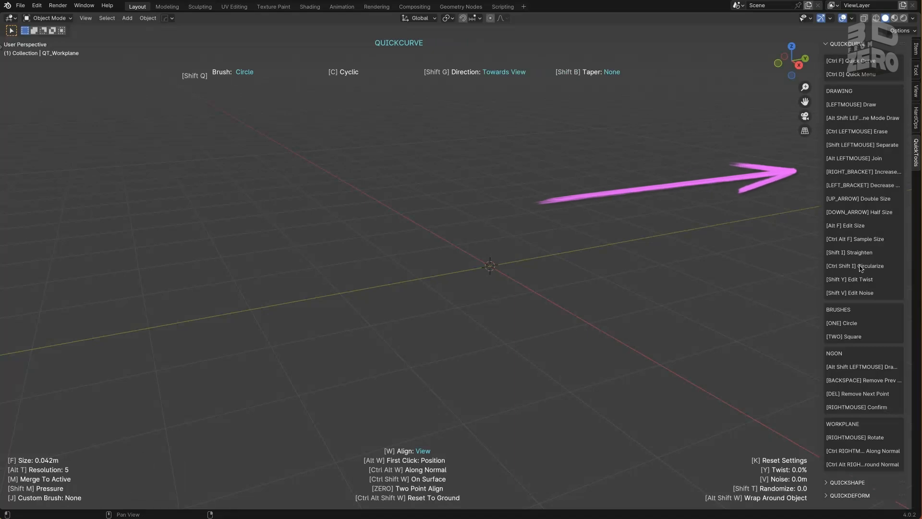
key("n")
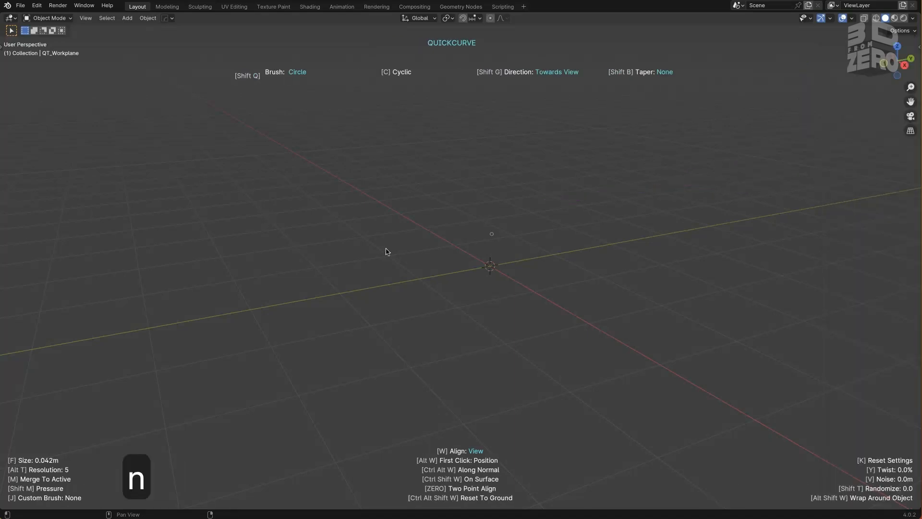
key("ctrl+d")
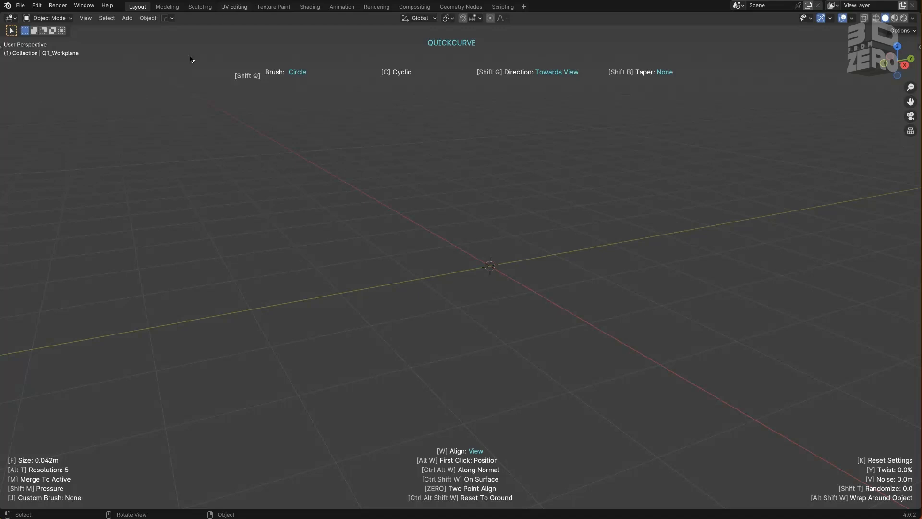
mouse_move(566, 149)
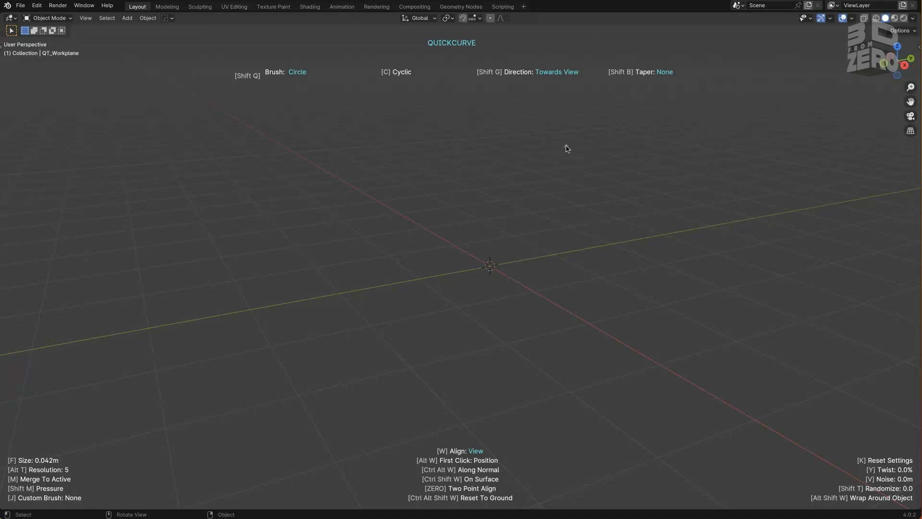
mouse_move(562, 154)
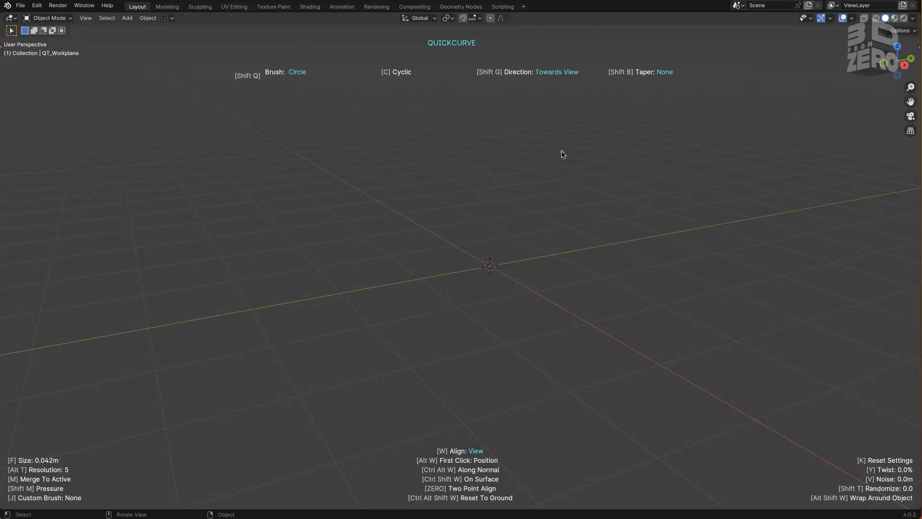
mouse_move(559, 151)
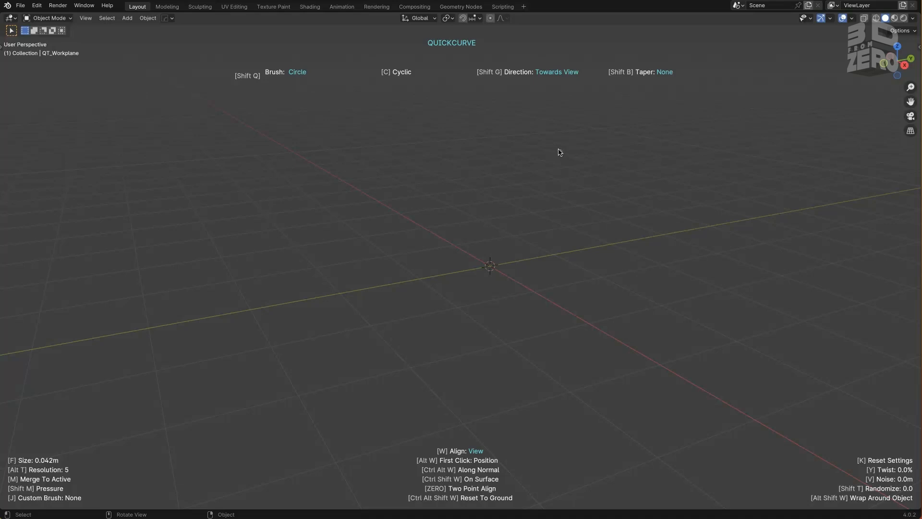
mouse_move(325, 324)
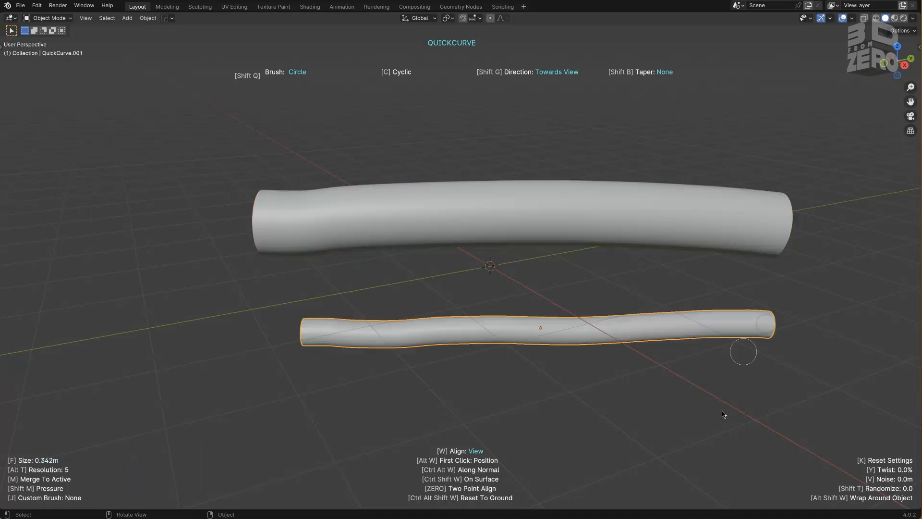
Step: Undo the sketched test tubes so the scene is empty again
key("cmd+z")
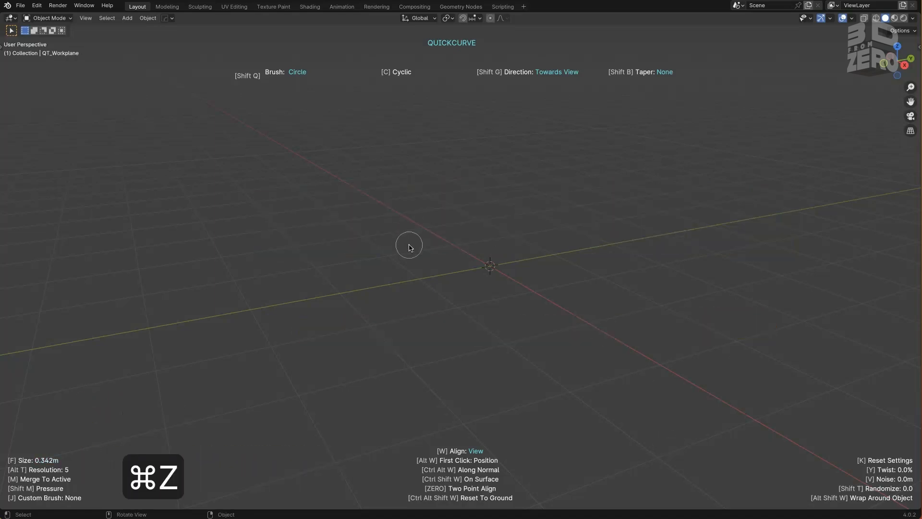
mouse_move(390, 212)
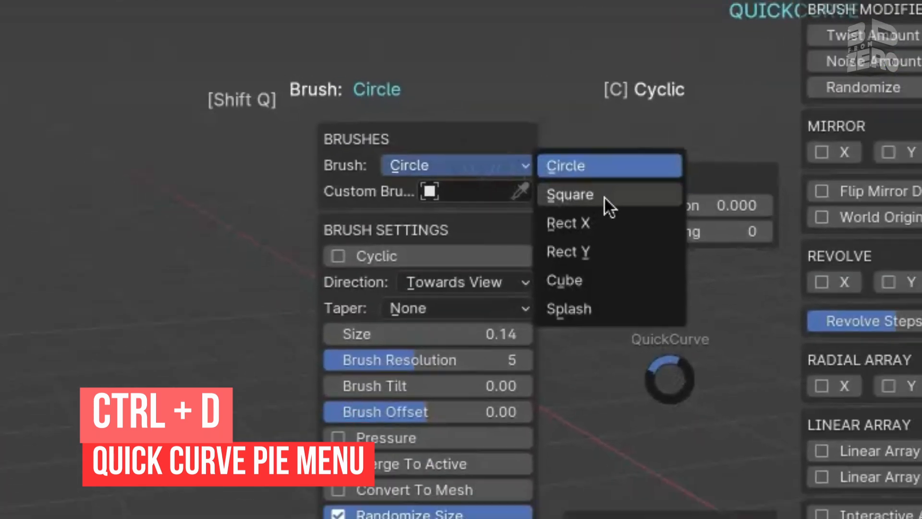
Step: Pick the Square brush profile from the pie menu and switch the active profile to square
left_click(568, 194)
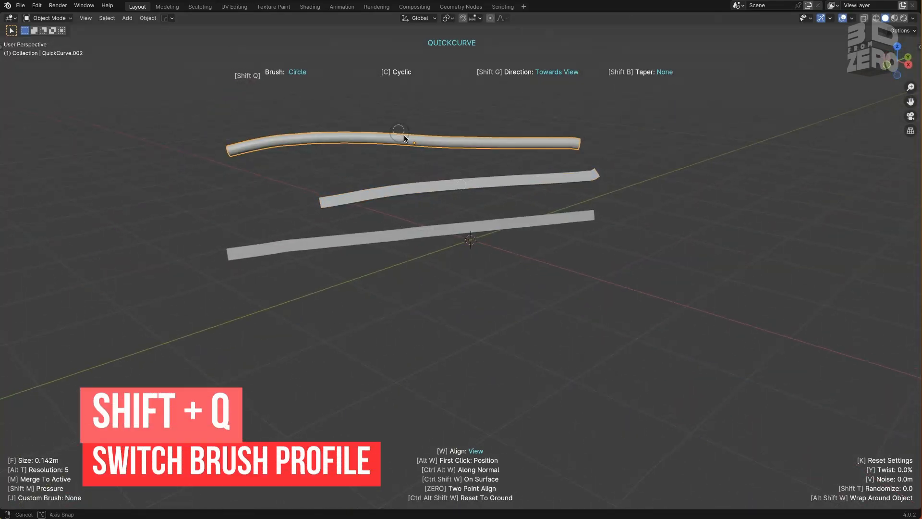
key("shift+q")
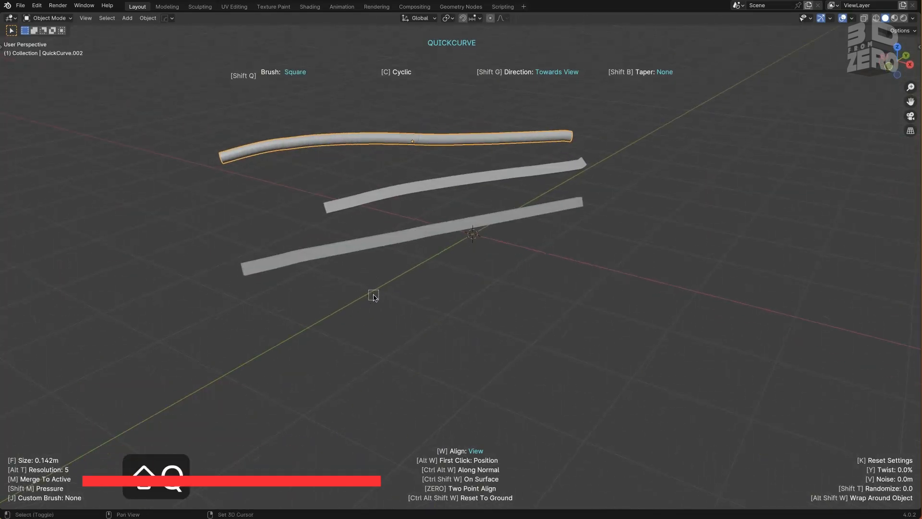
Step: Sketch square-profile sticks, including a long stroke crossing the cluster
left_click_drag(373, 297, 552, 250)
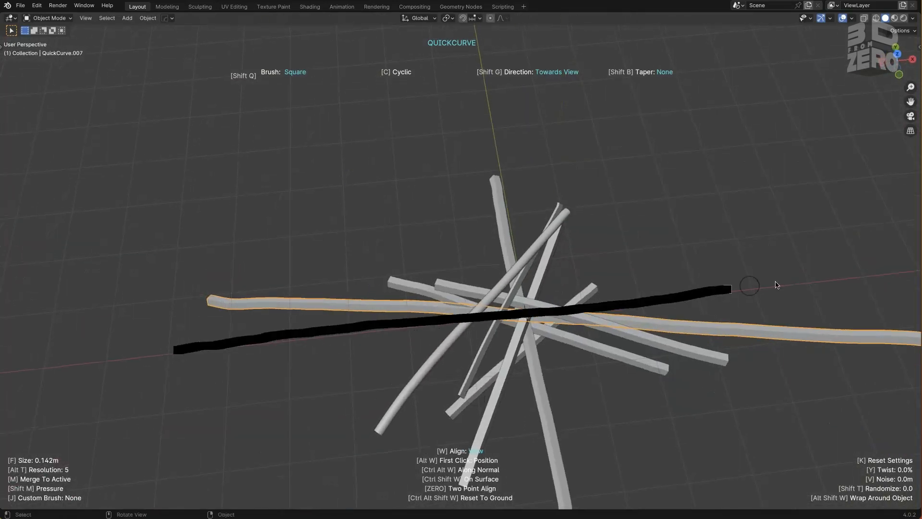
left_click_drag(750, 285, 374, 397)
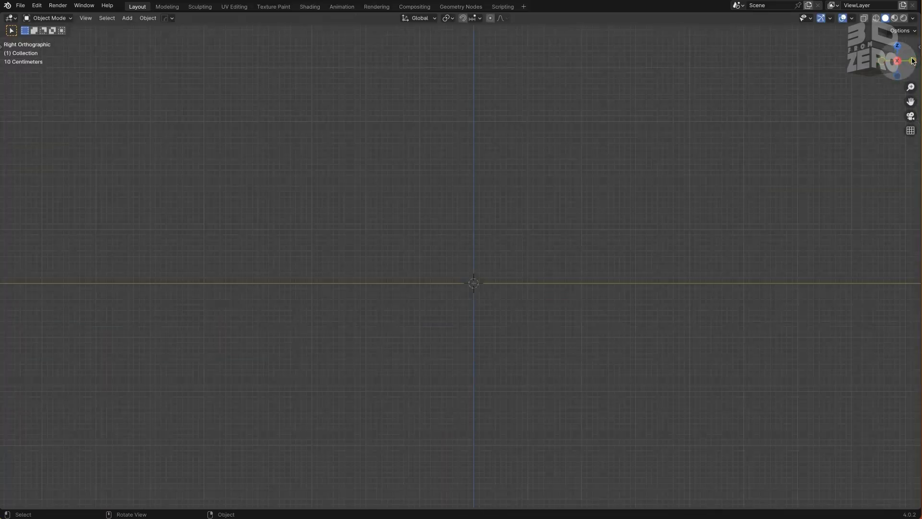
Step: Cycle the navigation gizmo through left and back views to reach Front view
left_click(897, 60)
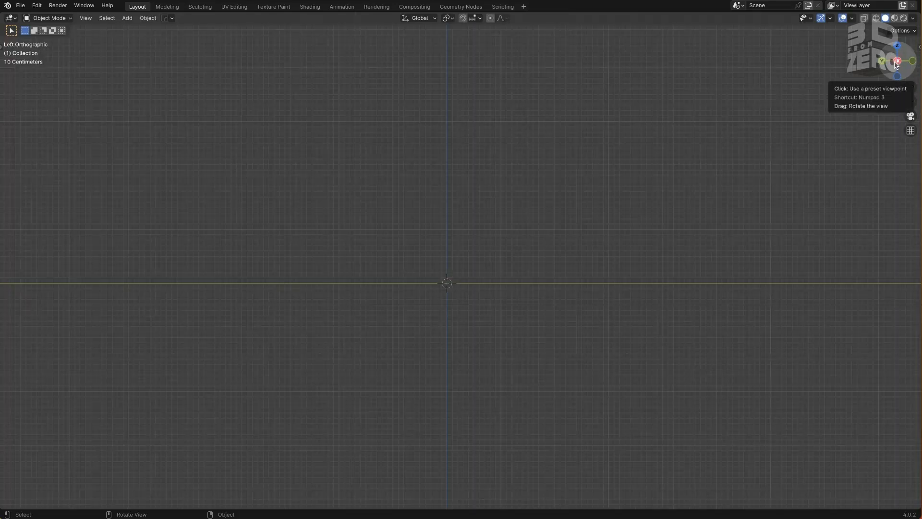
left_click(898, 60)
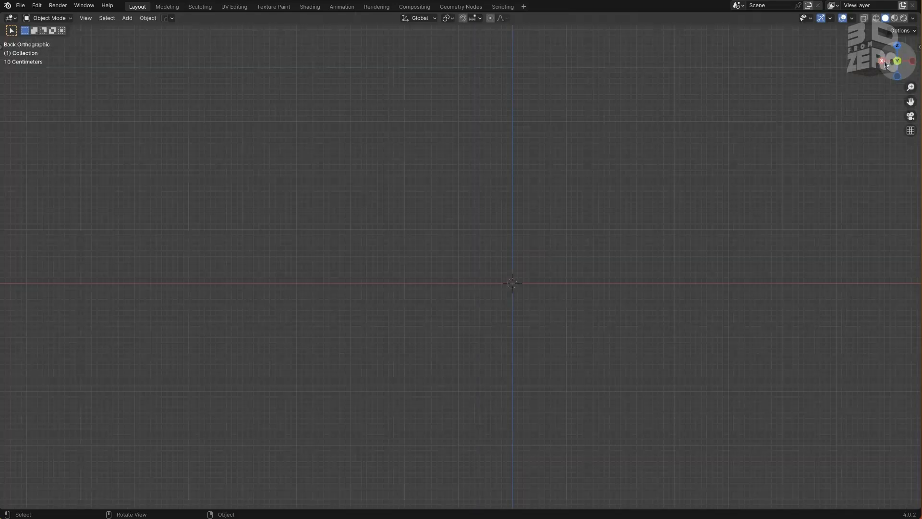
left_click(882, 60)
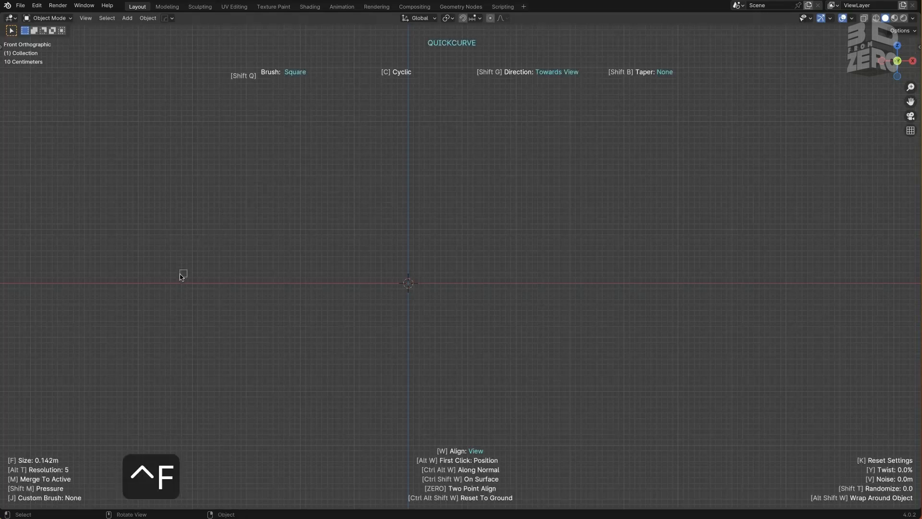
Step: Sketch a car with roof, lower body line and wheel, then undo it
left_click_drag(181, 277, 582, 178)
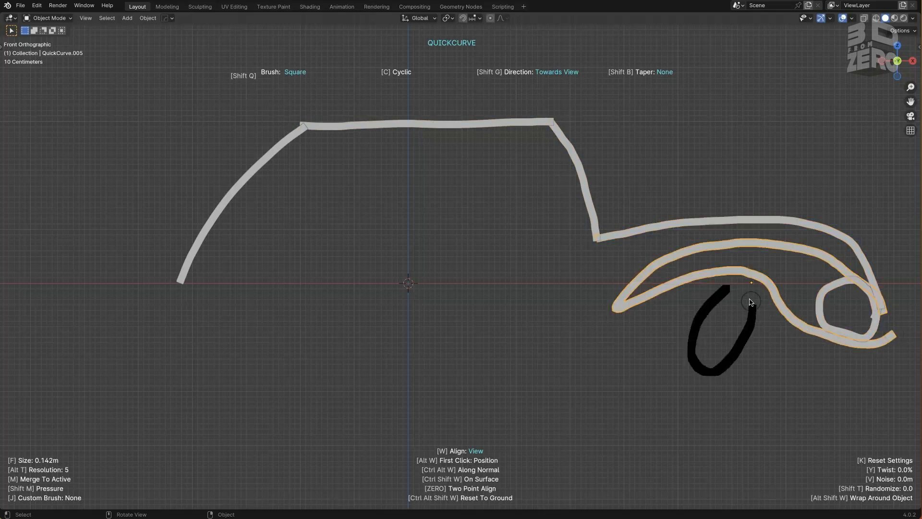
left_click_drag(169, 290, 621, 304)
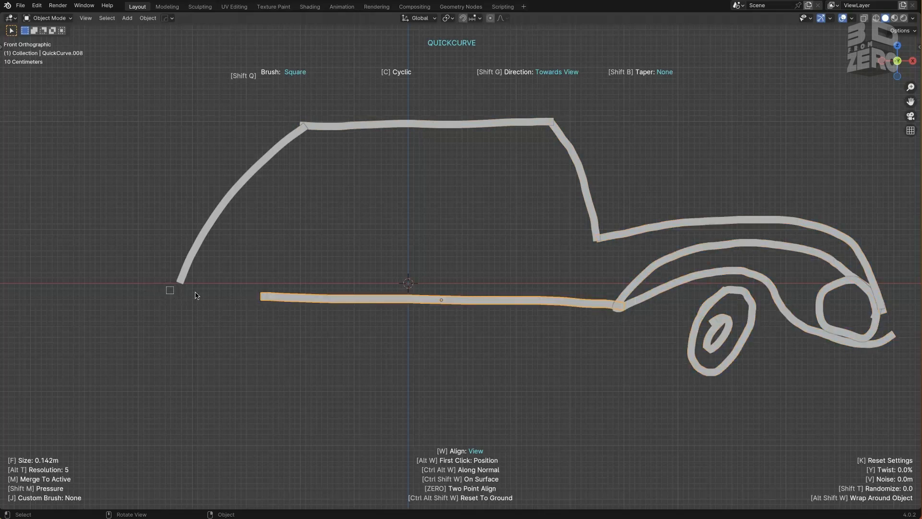
left_click_drag(169, 290, 598, 310)
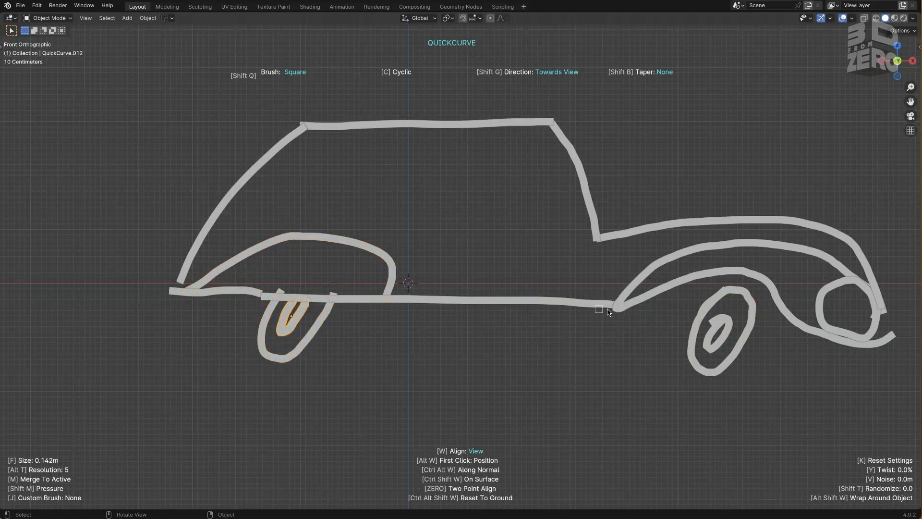
key("cmd+z")
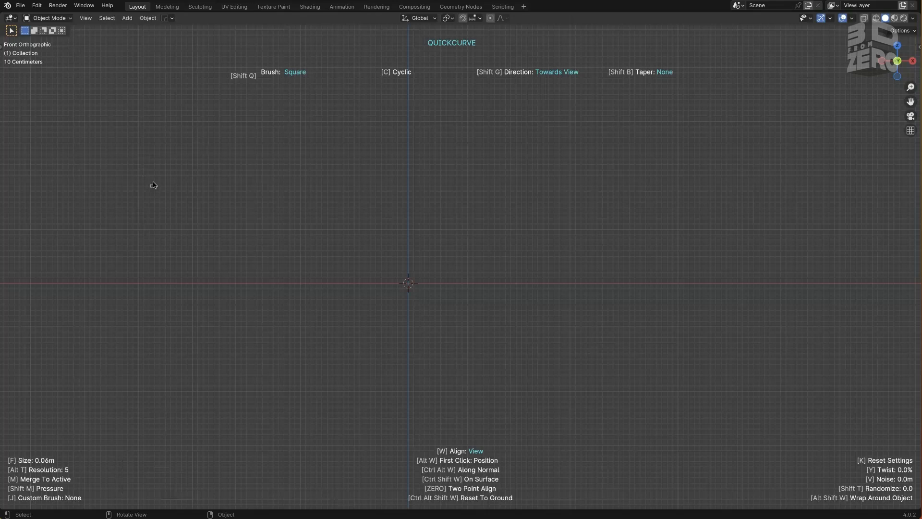
Step: Draw the speeder's two-part outline: front cockpit strokes, bottom edges, joining stroke and rear top edge
left_click_drag(125, 208, 234, 163)
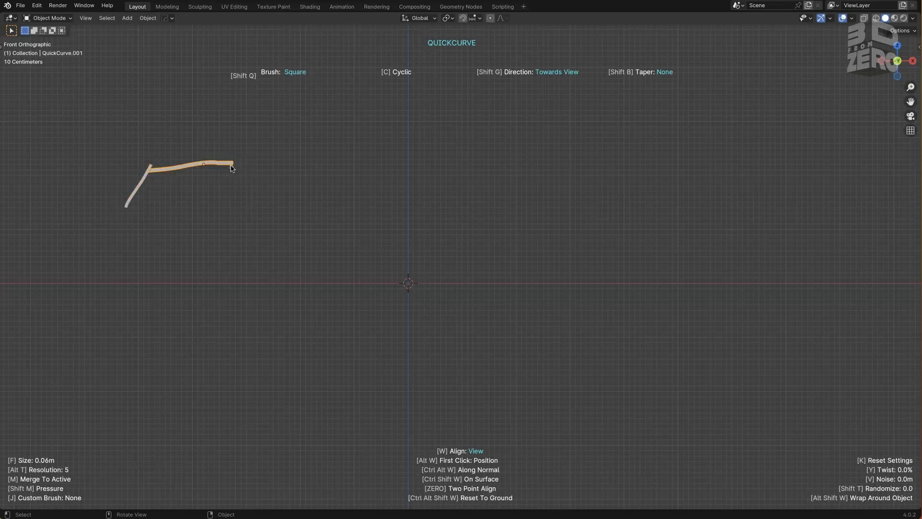
left_click_drag(233, 165, 161, 265)
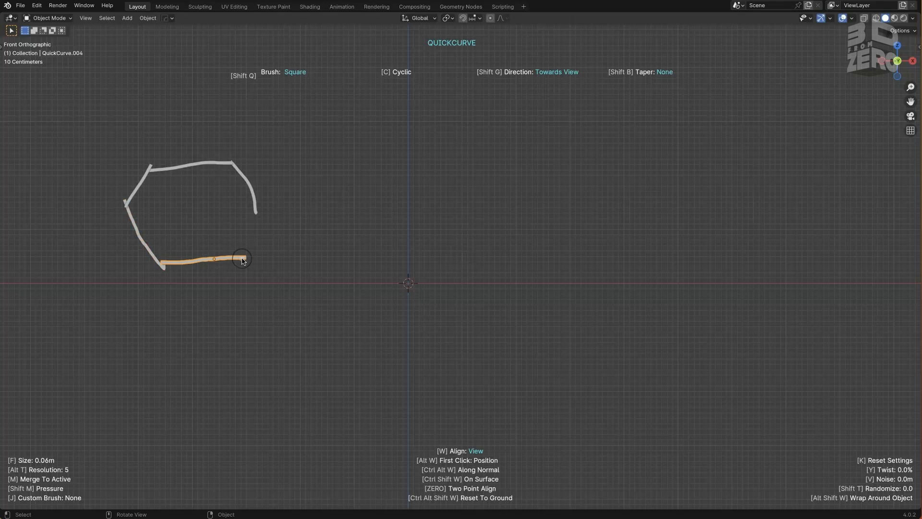
left_click_drag(242, 259, 638, 307)
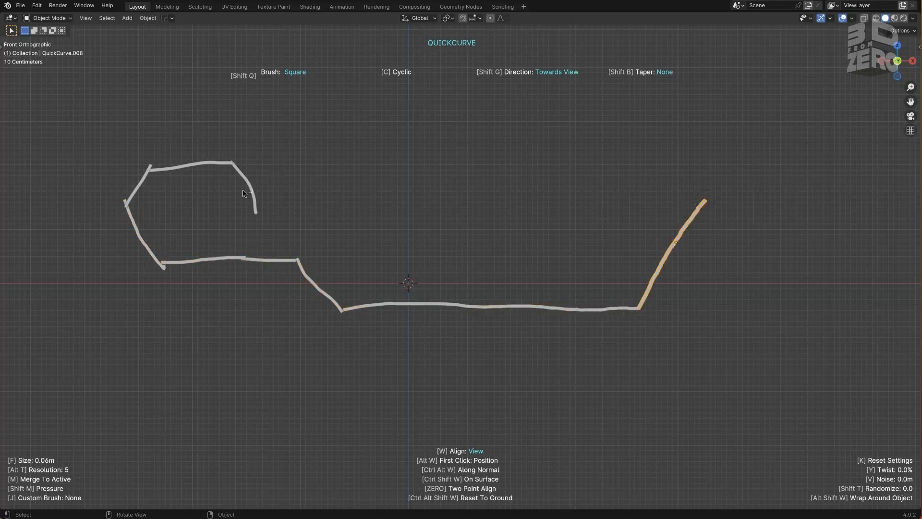
left_click_drag(306, 247, 362, 171)
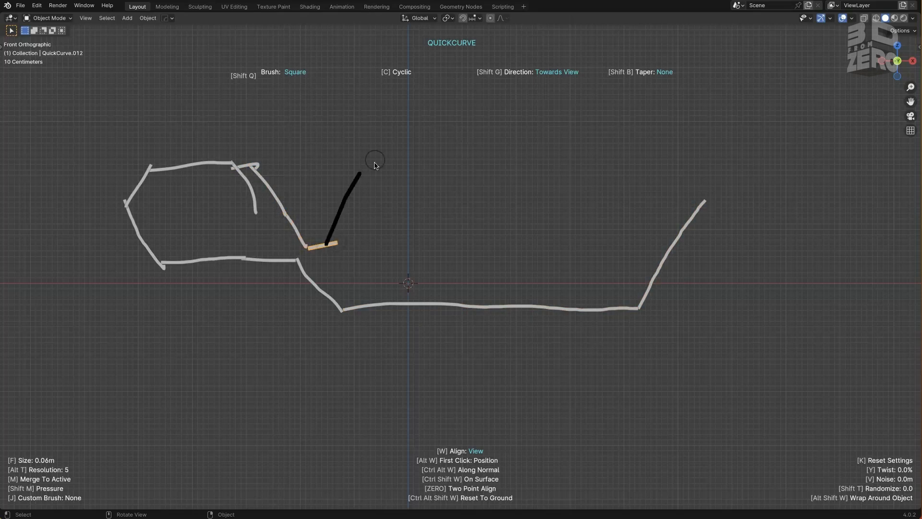
left_click_drag(362, 171, 555, 181)
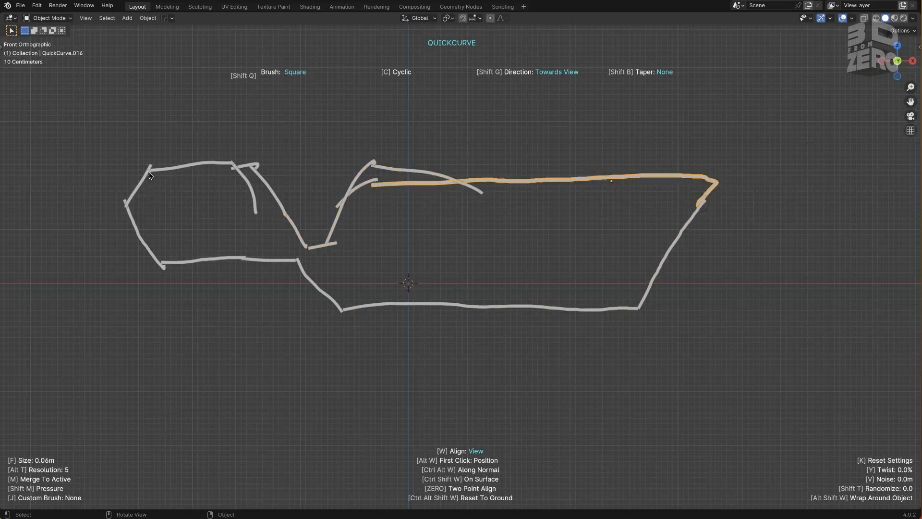
left_click_drag(150, 175, 182, 260)
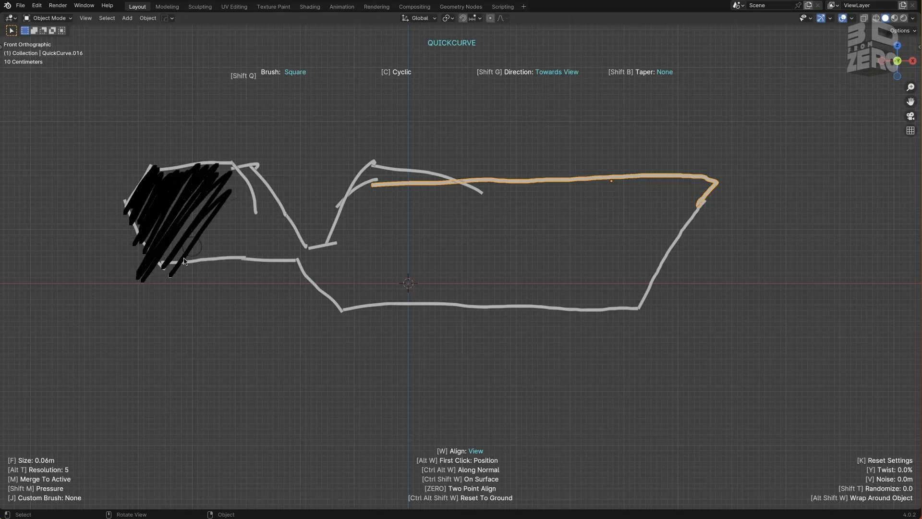
key("cmd+z")
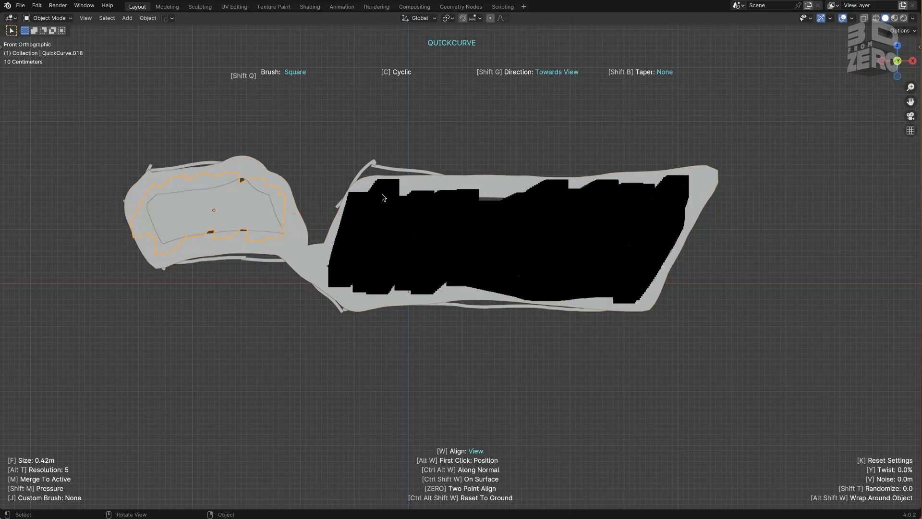
Step: Fill the rear body with thick strokes, box select the pieces and stretch them along Y
left_click_drag(406, 277, 447, 299)
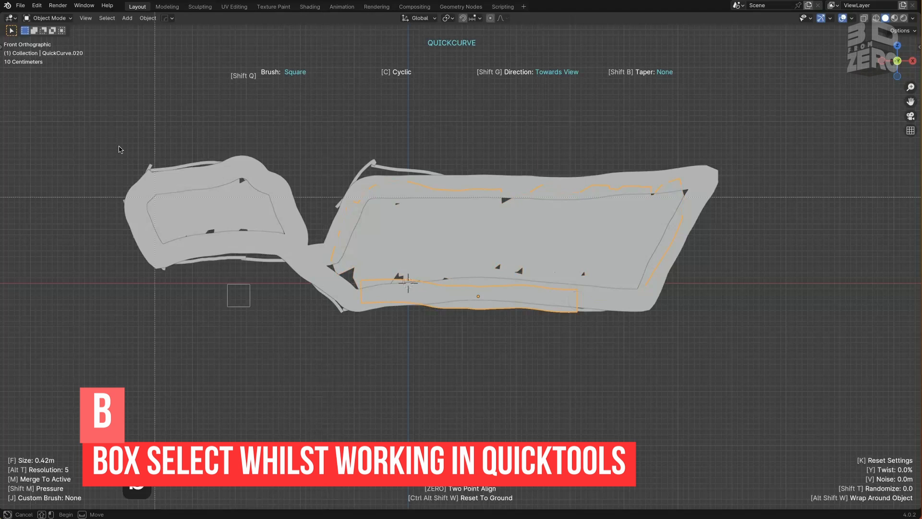
left_click_drag(411, 283, 401, 273)
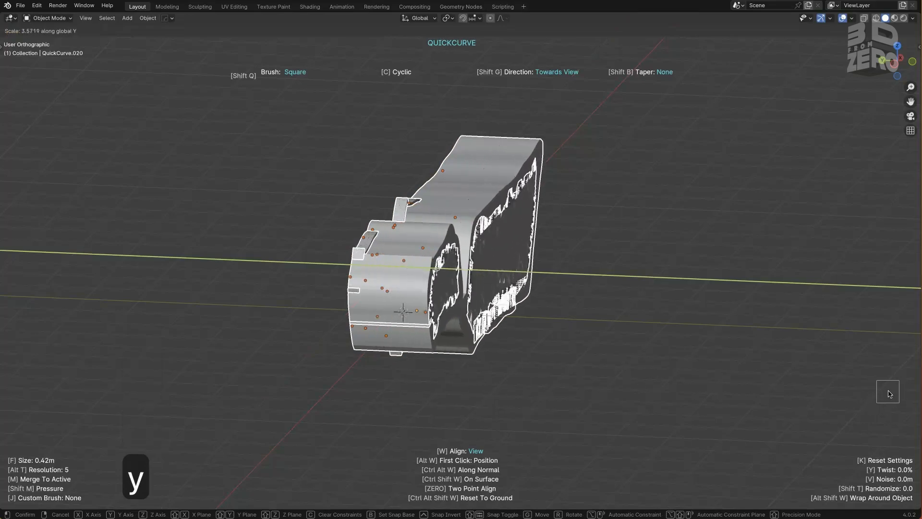
key("KP_7")
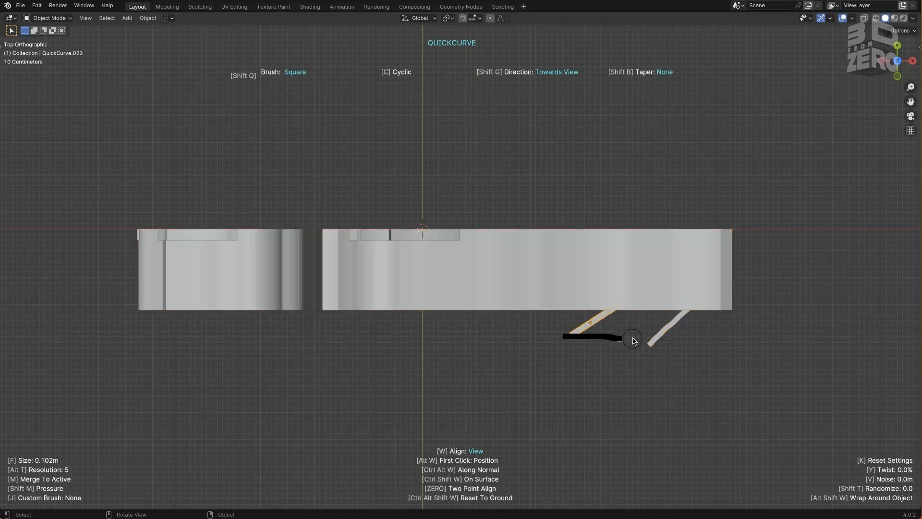
Step: Draw a short angled support and a long runner rail beside the body
left_click_drag(591, 323, 659, 335)
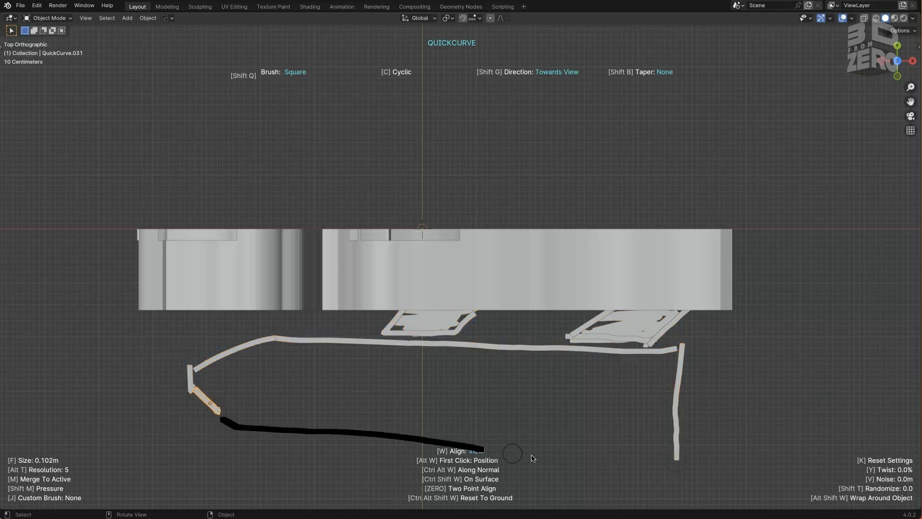
left_click_drag(518, 459, 519, 310)
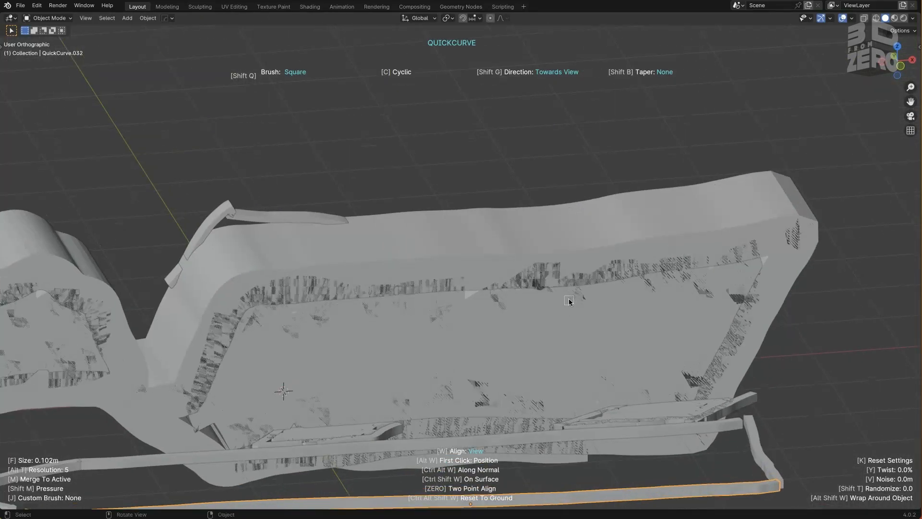
key("KP_3")
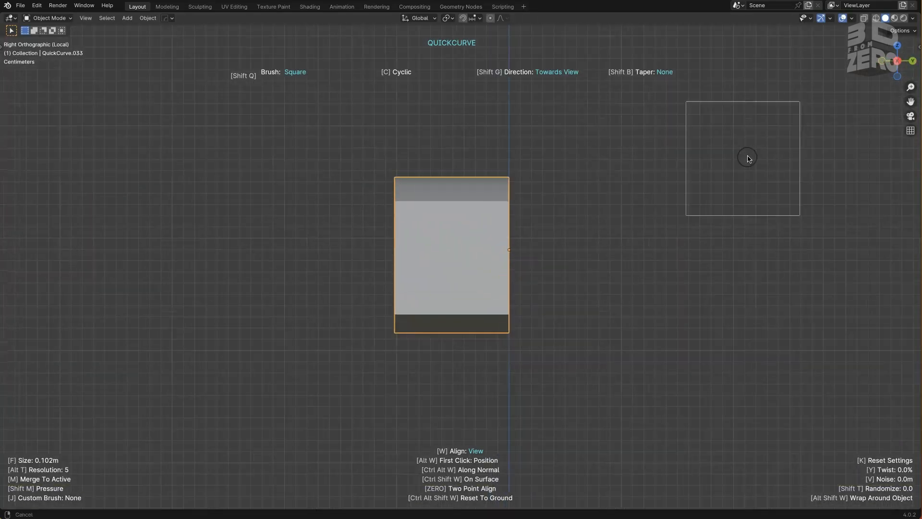
key("1")
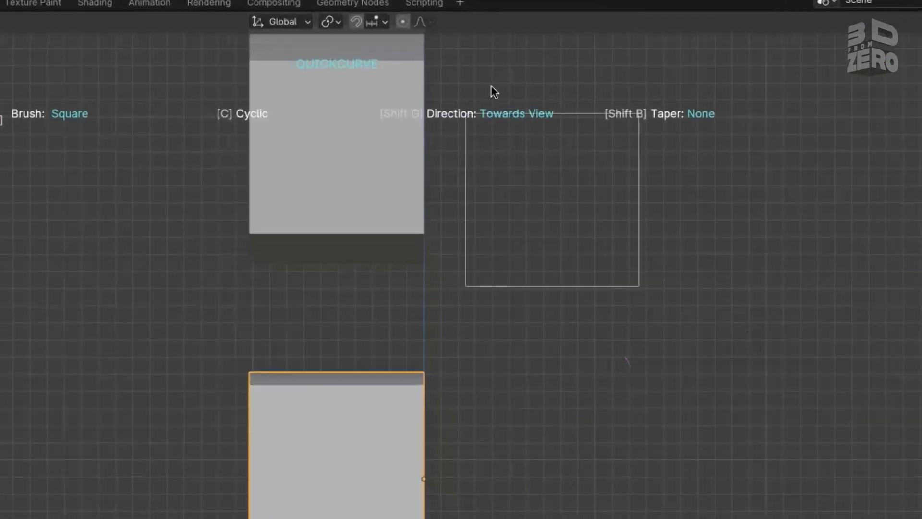
key("shift+g")
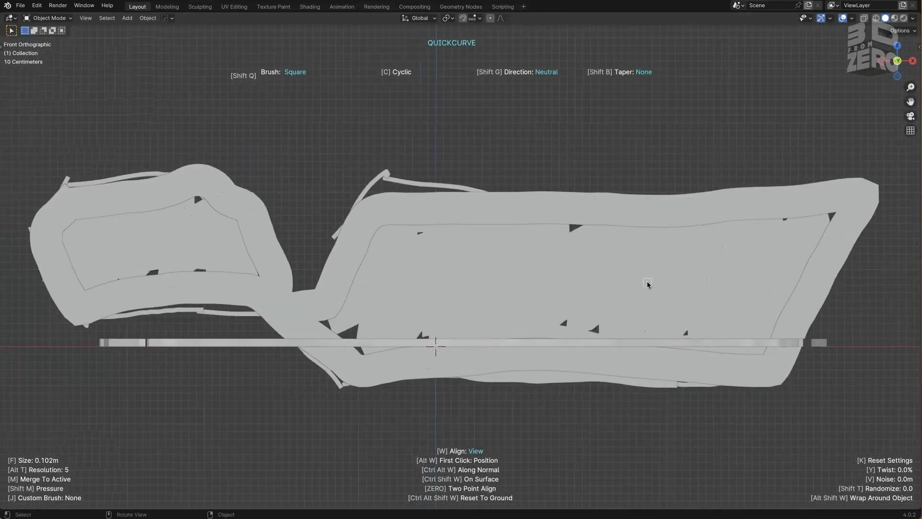
mouse_move(638, 287)
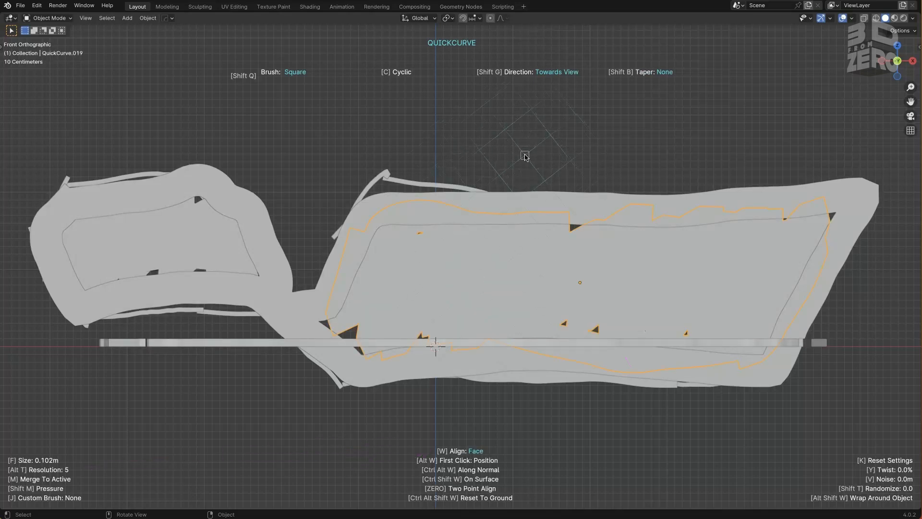
mouse_move(477, 287)
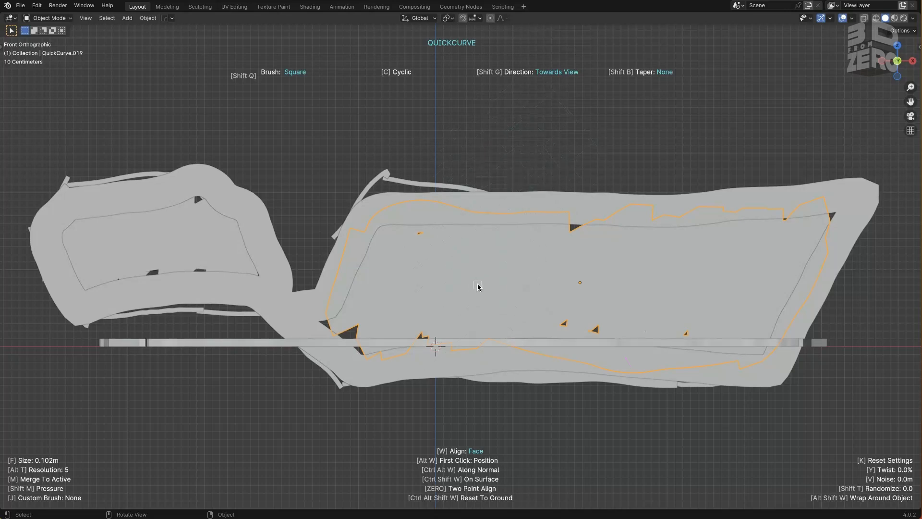
mouse_move(474, 286)
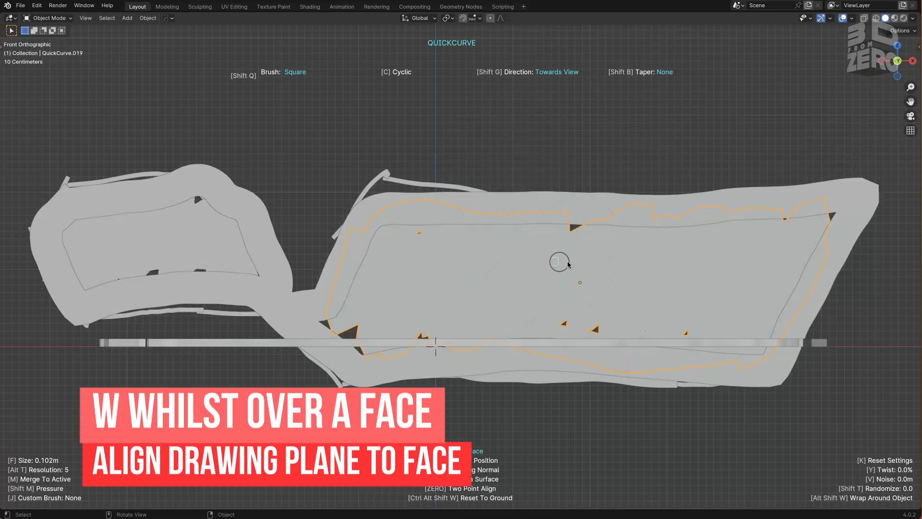
Step: Draw slim detail strips on the rear body's side face, aligning the drawing plane with W
left_click_drag(559, 262, 662, 260)
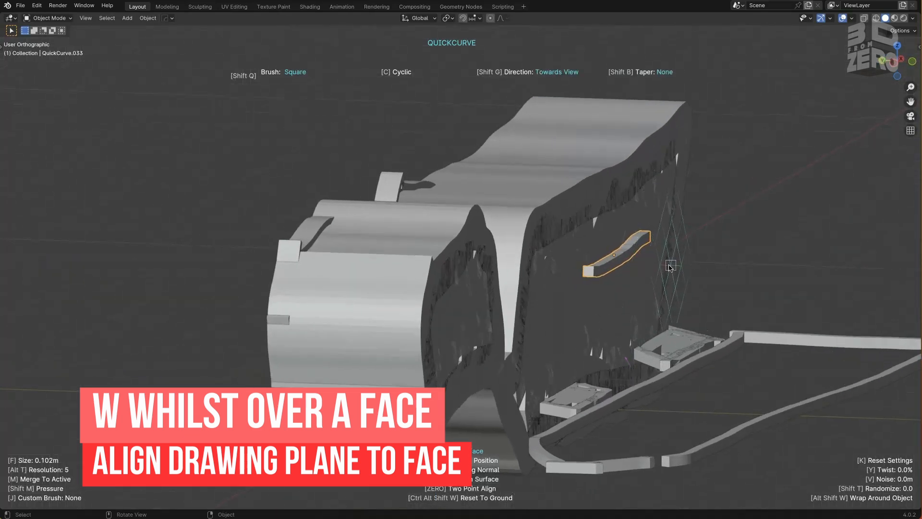
key("w")
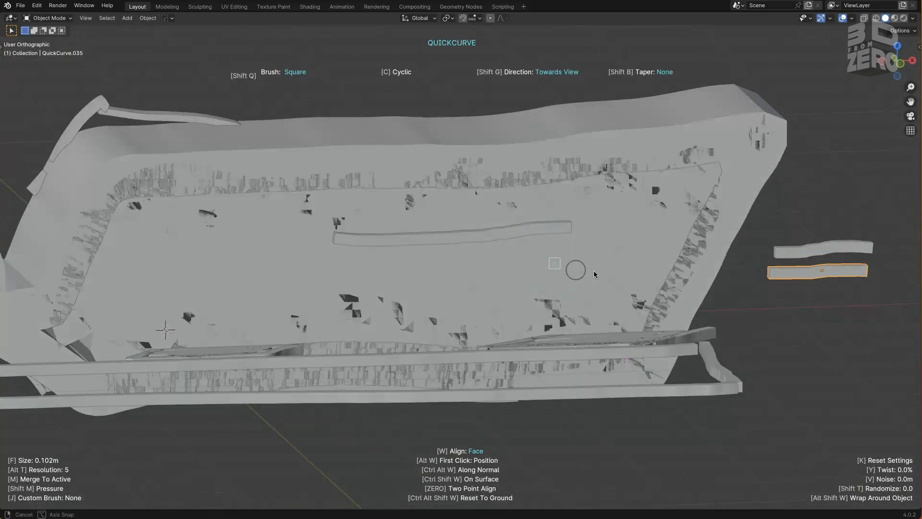
left_click_drag(595, 274, 518, 308)
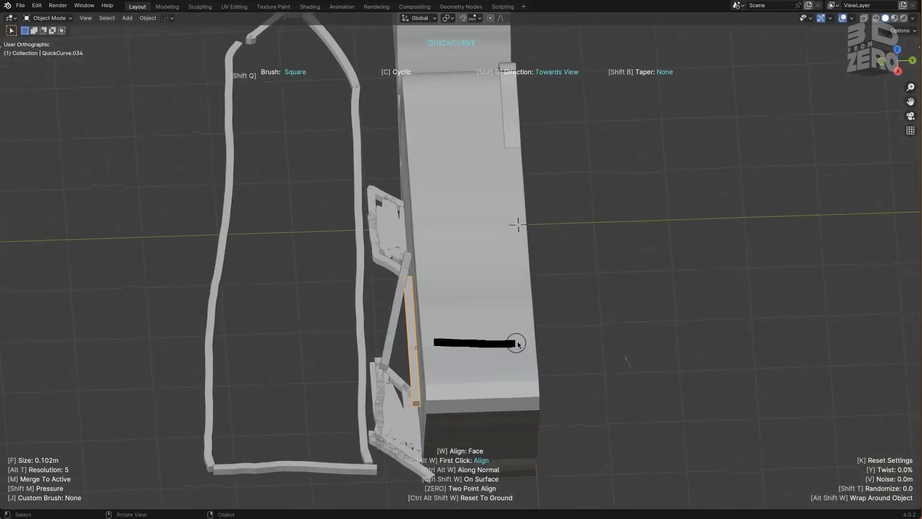
Step: Draw a horizontal vent stroke and a vertical strip on the rear body's back face
left_click_drag(517, 344, 420, 277)
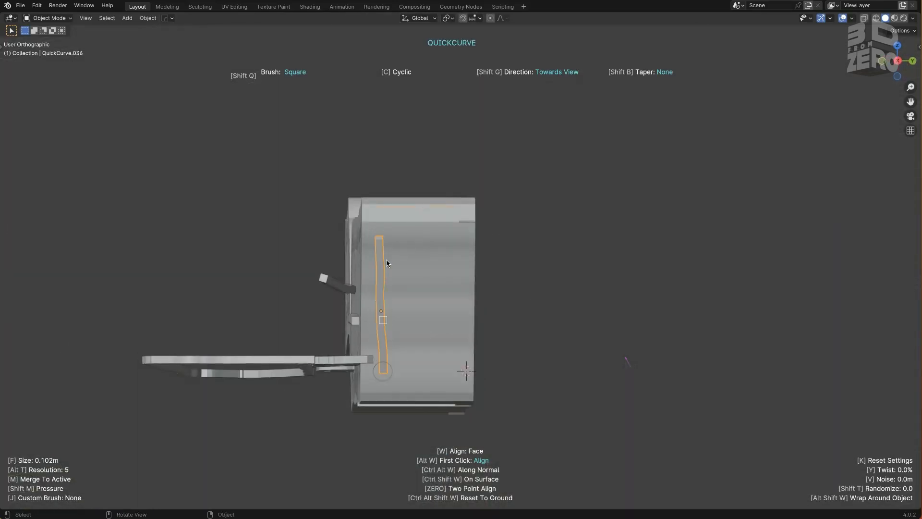
left_click_drag(387, 263, 332, 337)
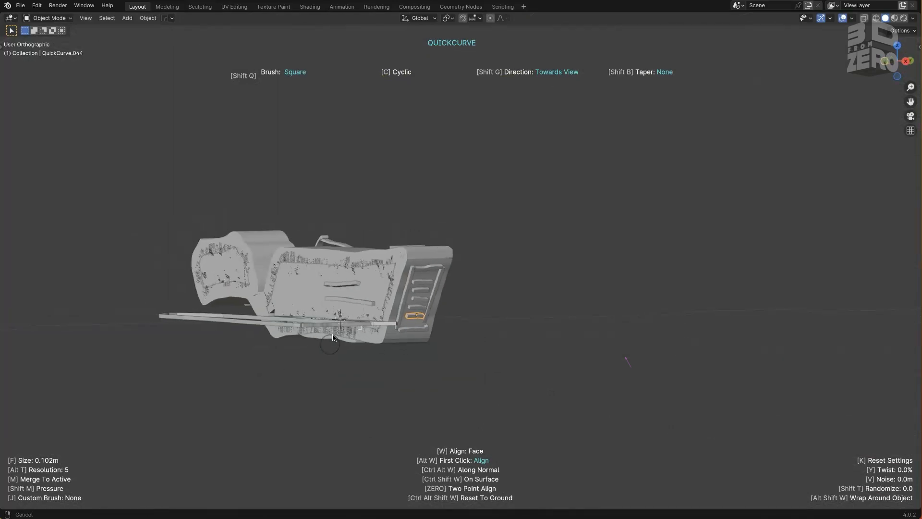